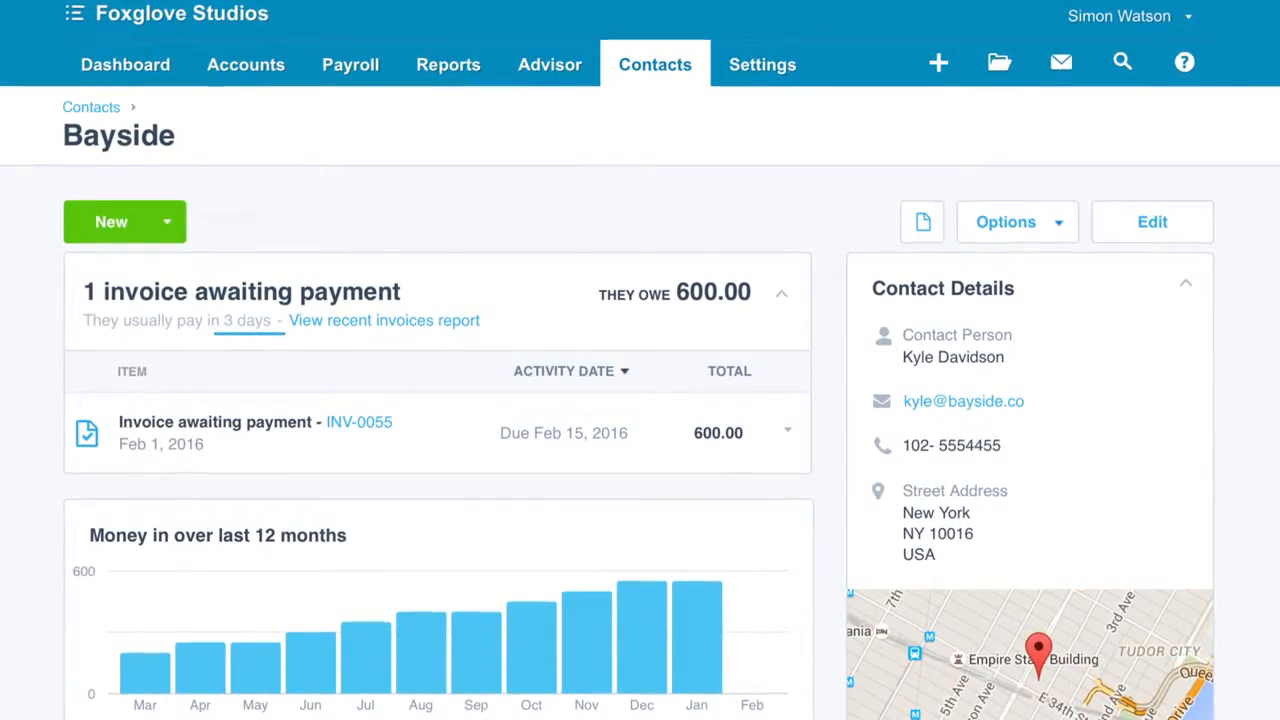
- Display the Bayside contact's notes history, including Kyle's note about upcoming orders
scroll("down", 3)
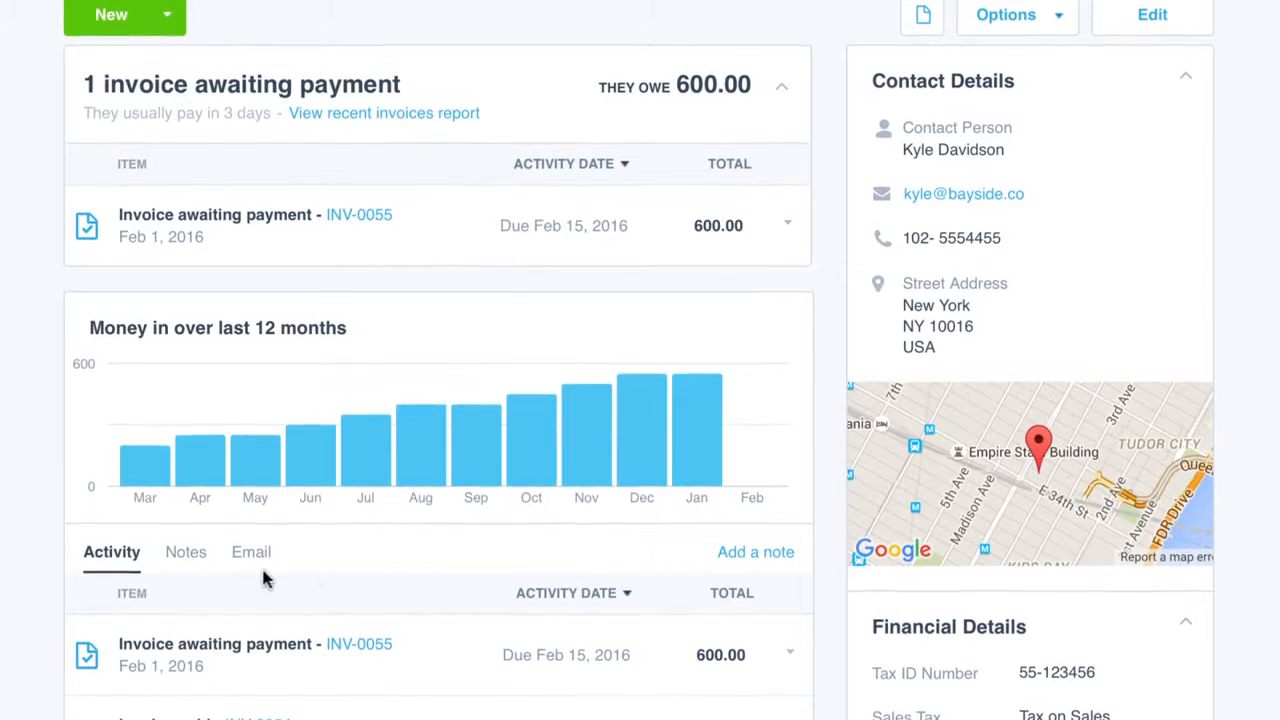
left_click(179, 554)
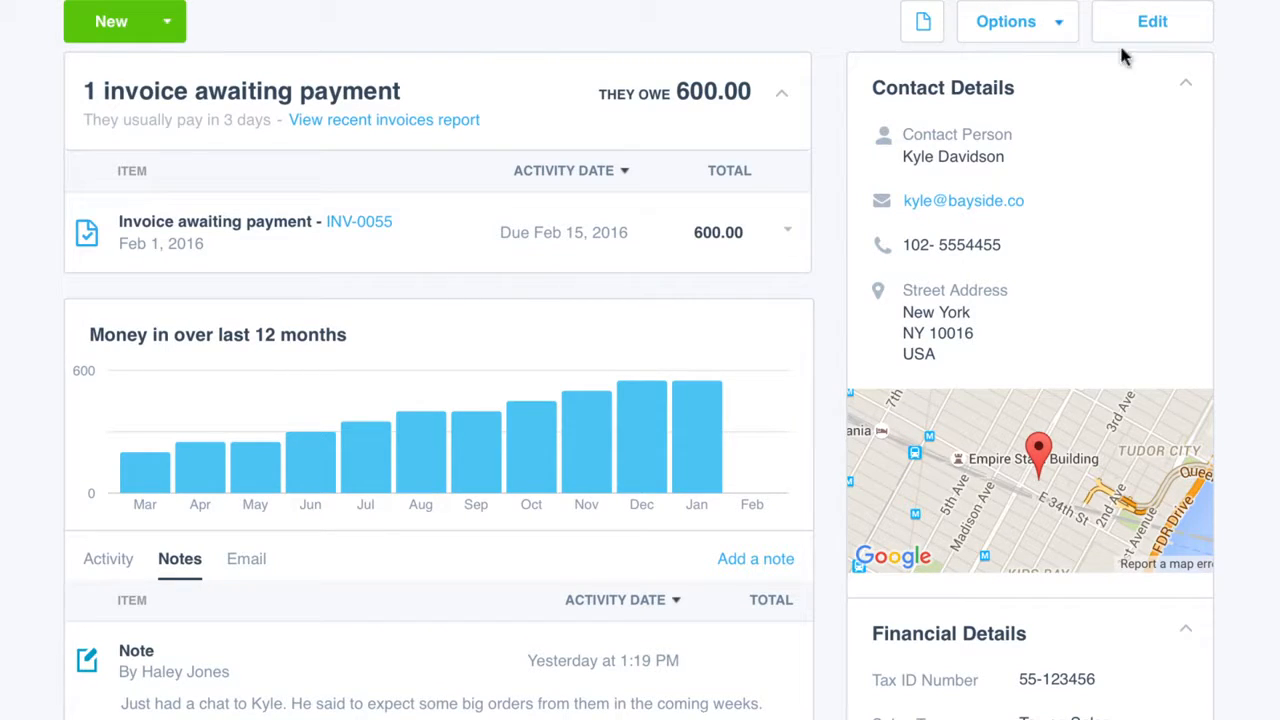
- Edit Bayside, enter 5 in Sales Discount %, and save the contact
left_click(1151, 21)
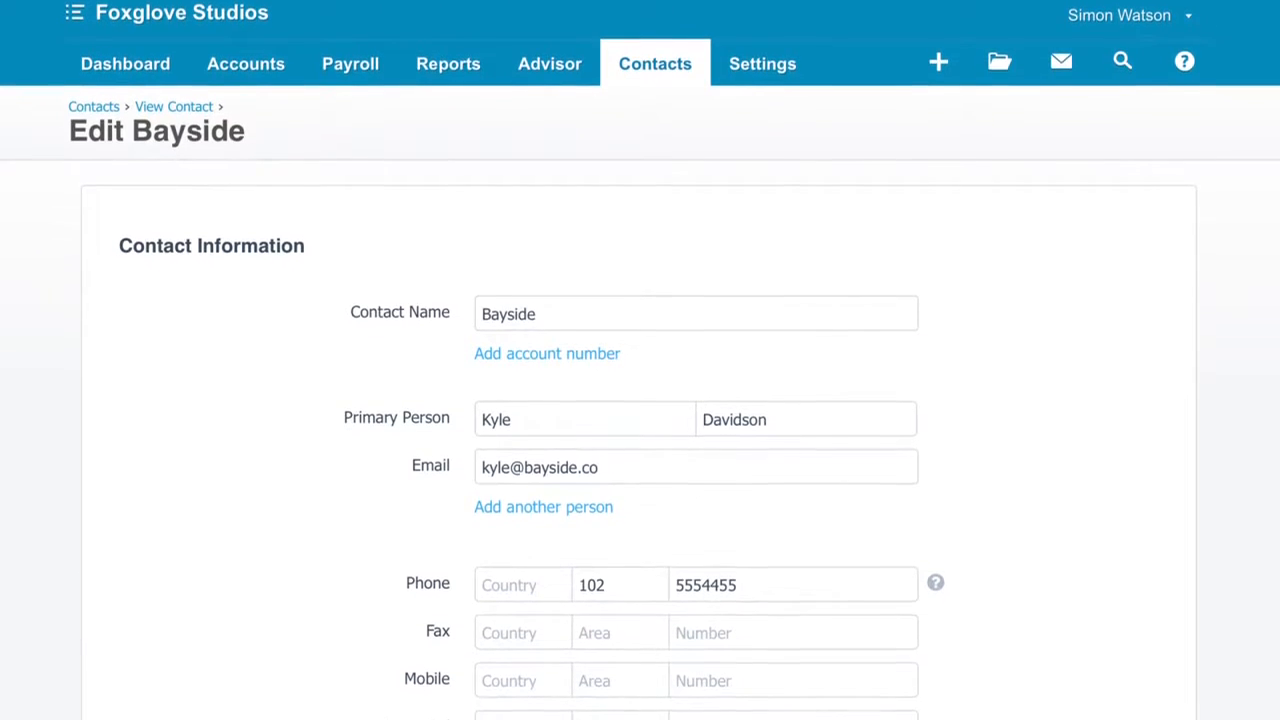
scroll("down", 3)
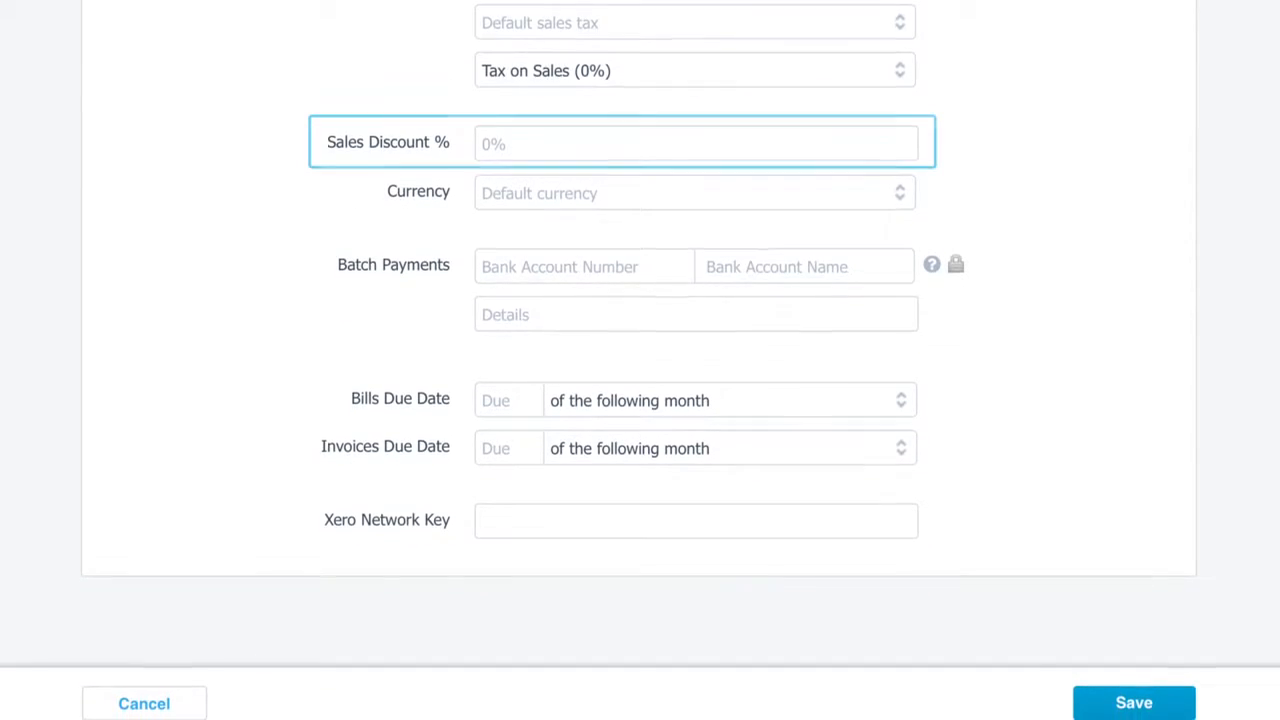
type("5")
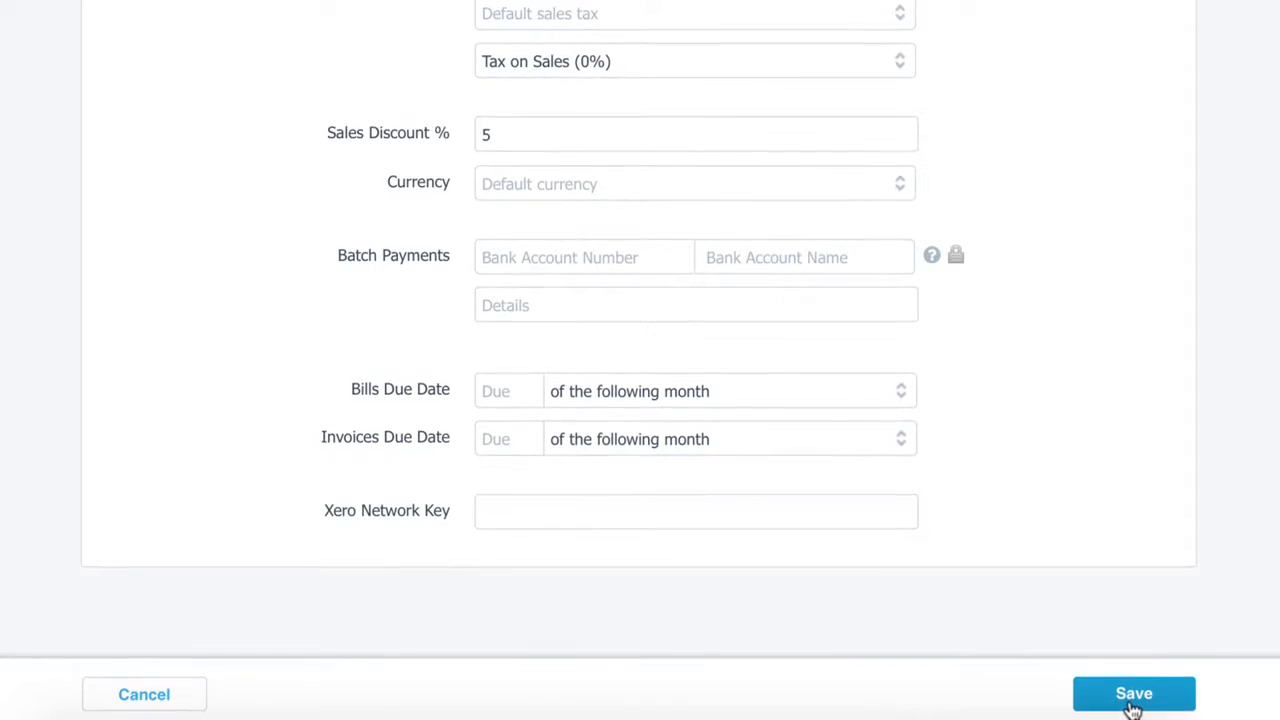
left_click(1133, 693)
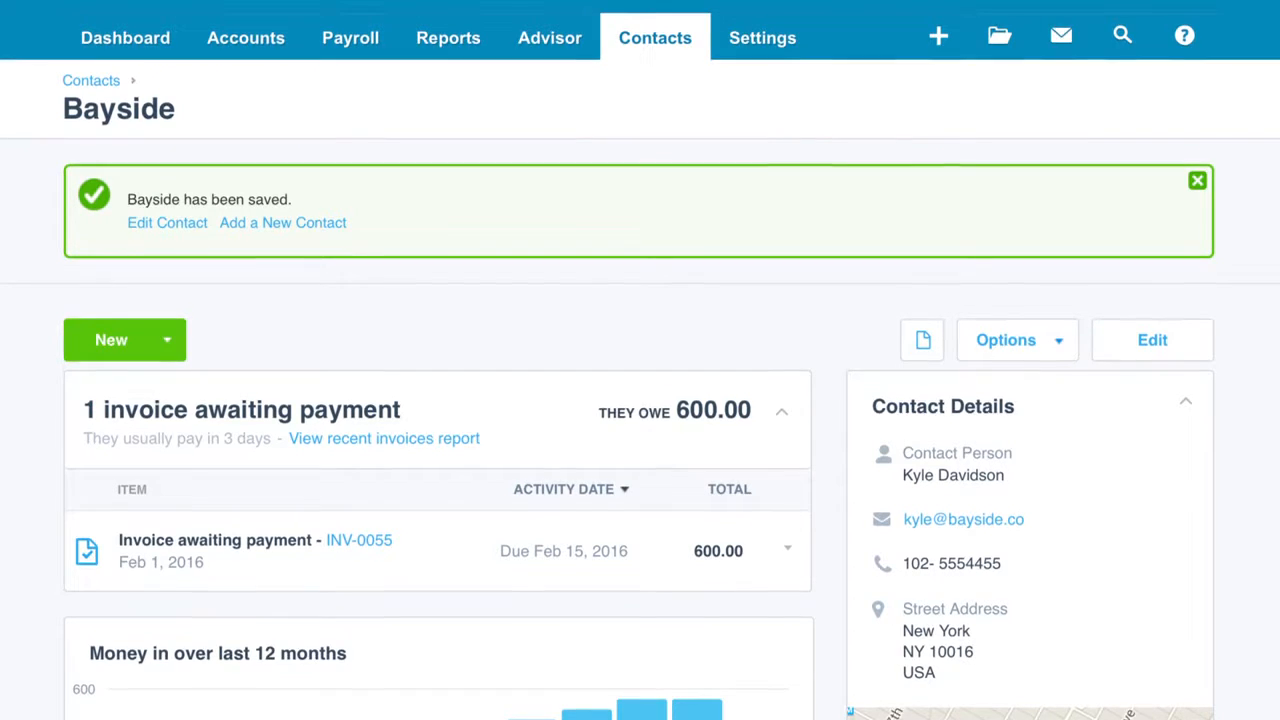
- Connect Gmail on Bayside's Email tab to show its email history with Kyle
scroll("down", 3)
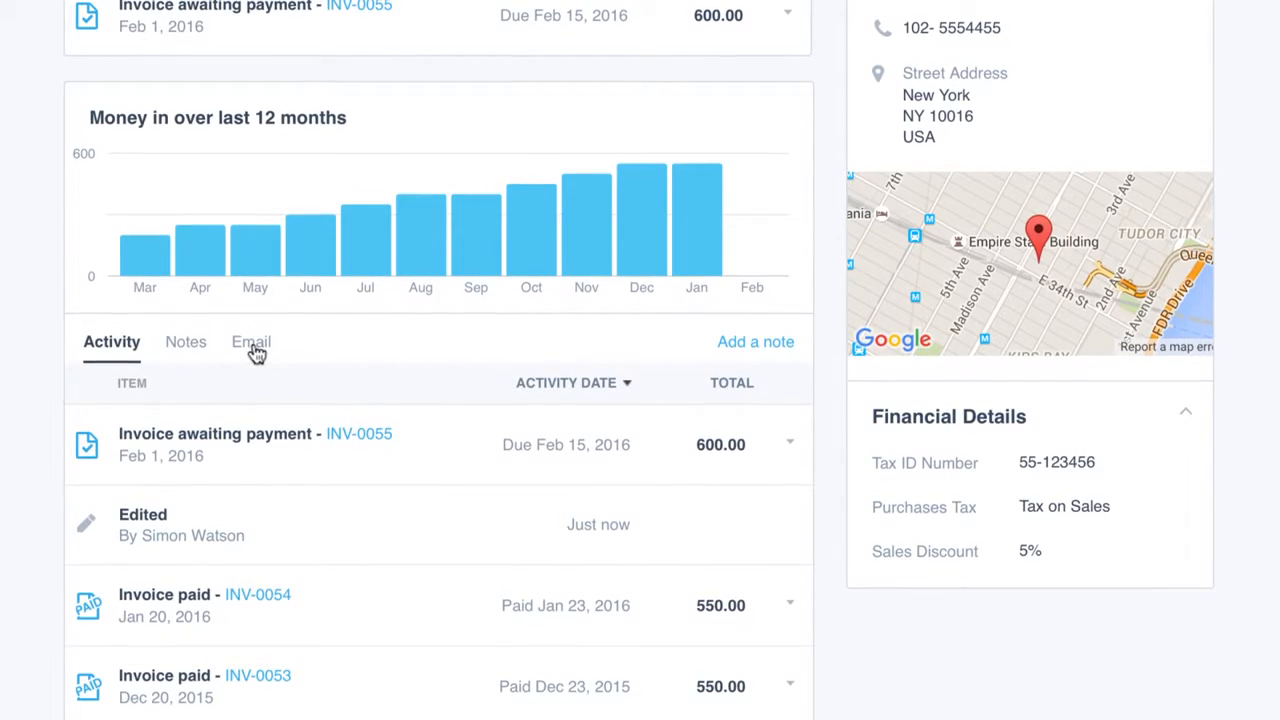
left_click(250, 343)
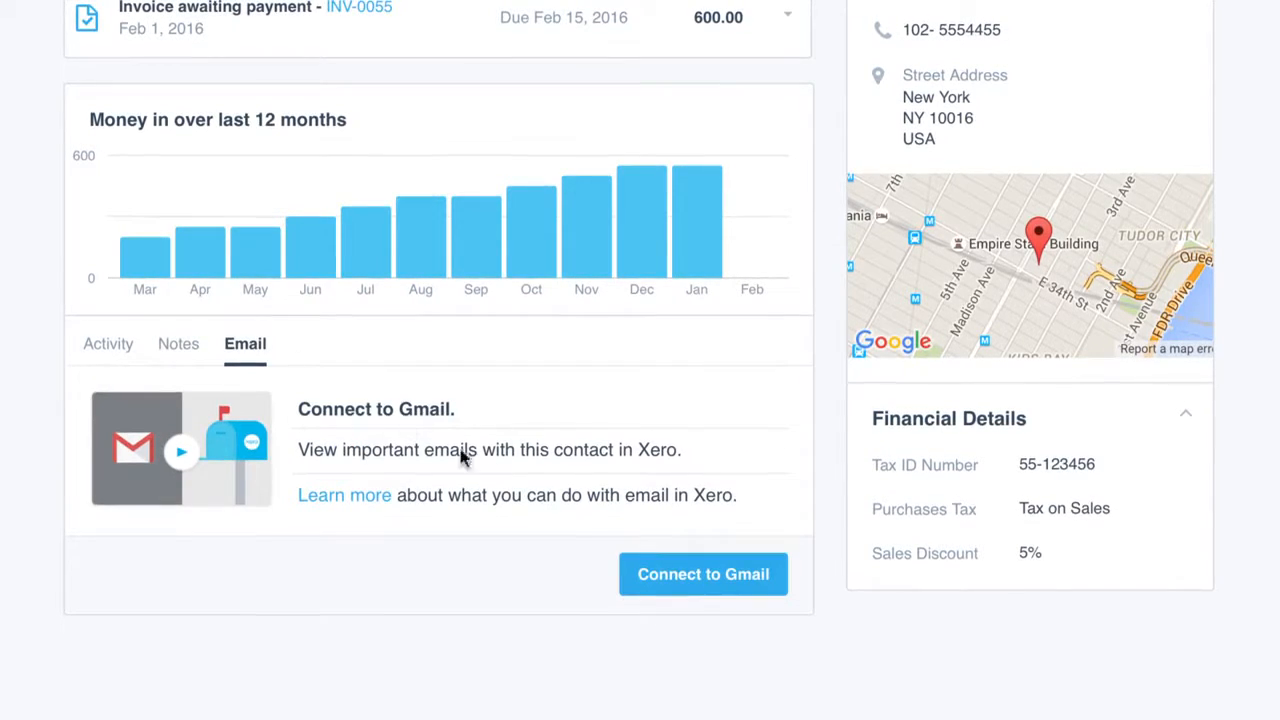
left_click(703, 574)
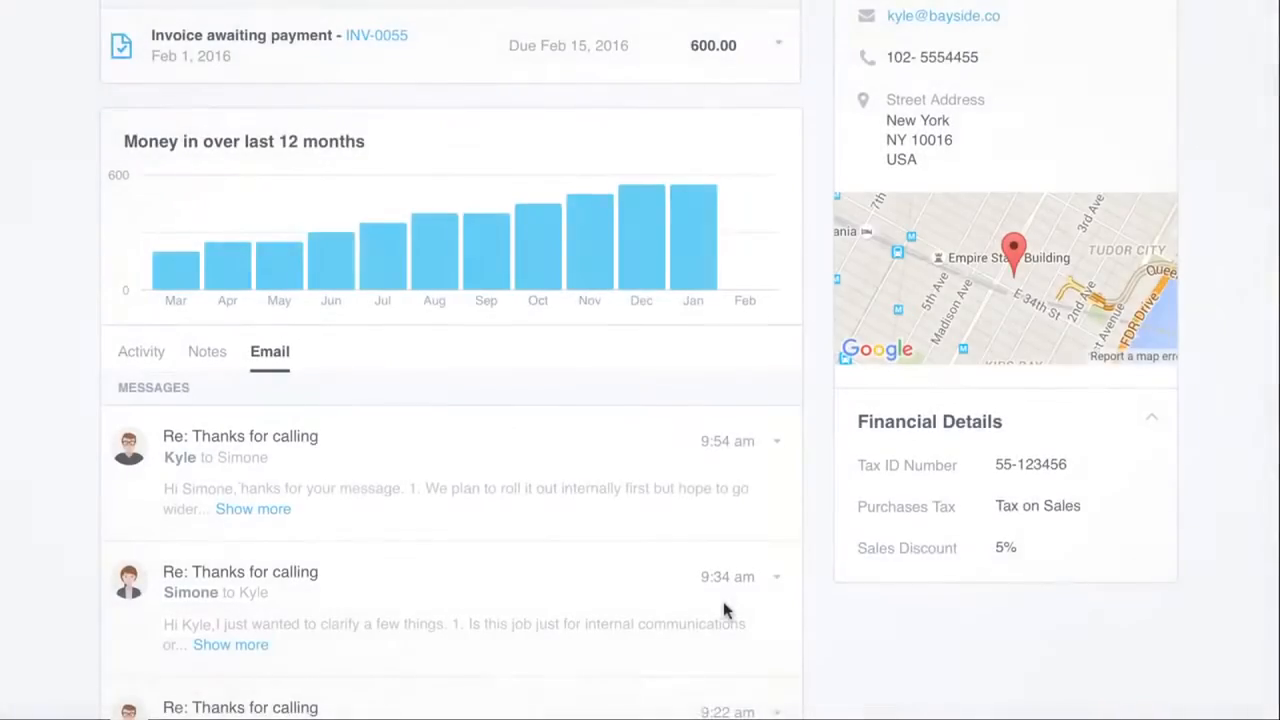
left_click(777, 481)
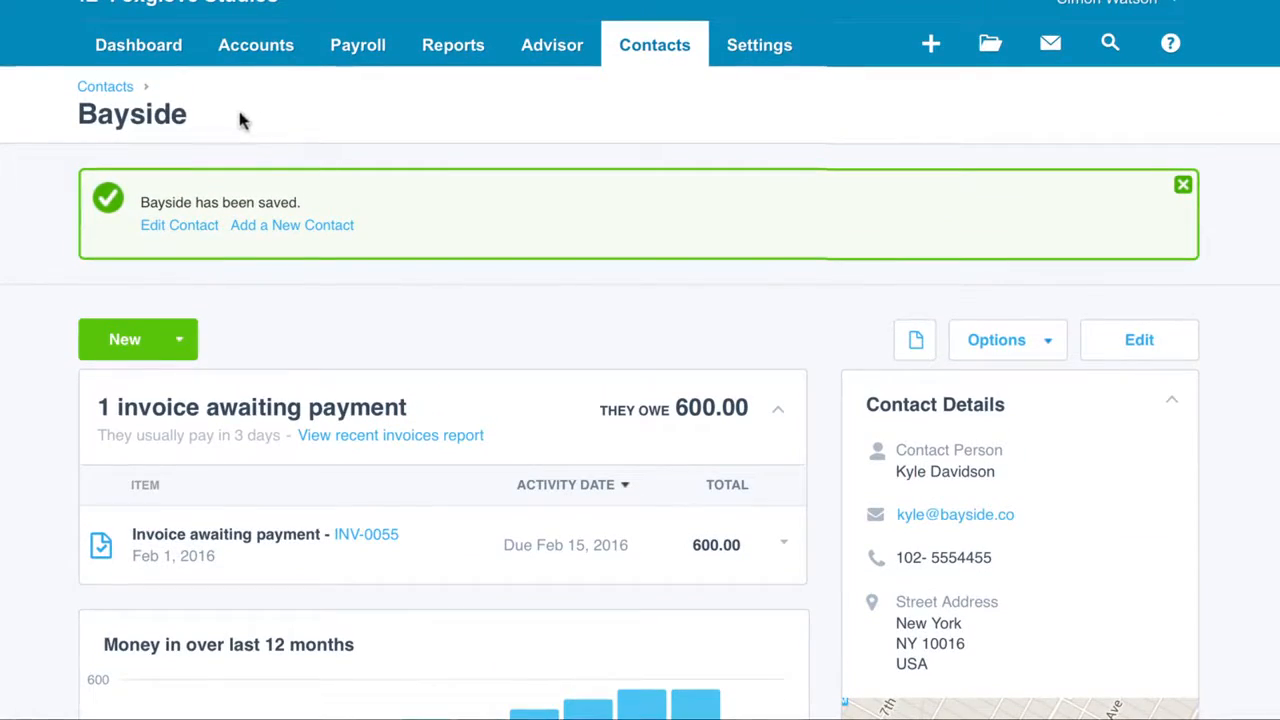
- Select Bayside in the contacts list and add it to the VIP group
left_click(105, 86)
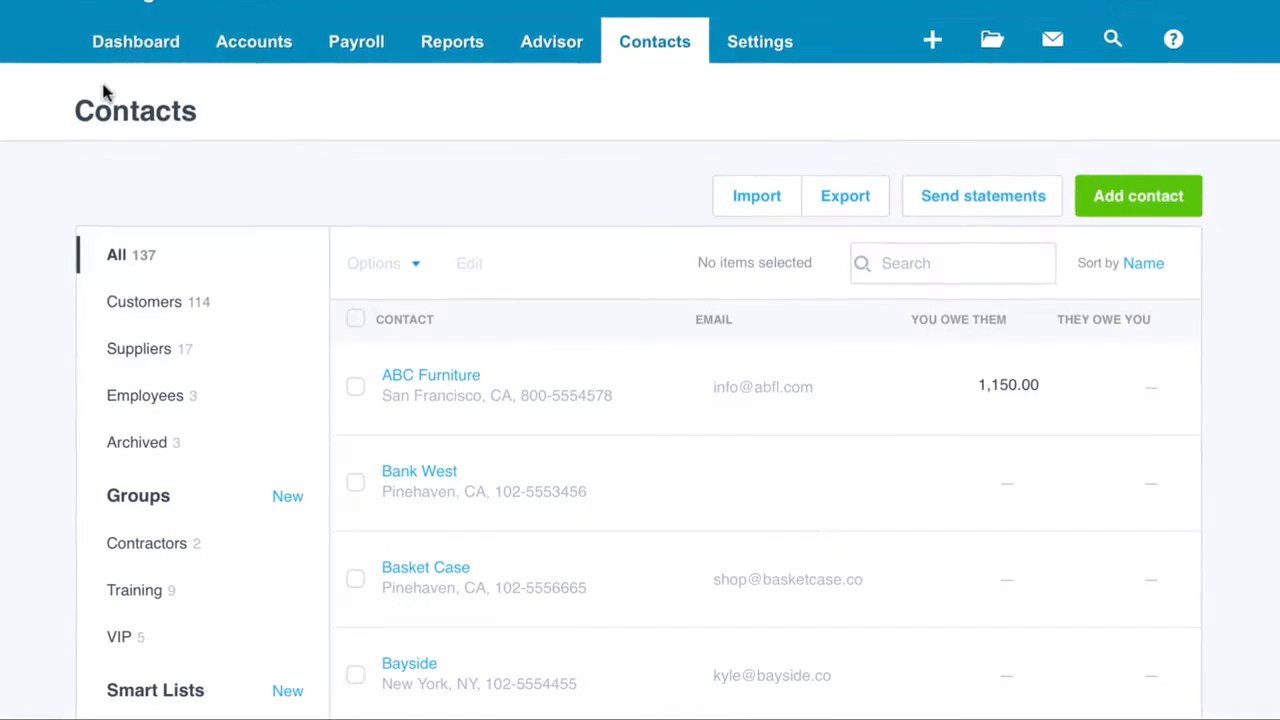
left_click(351, 674)
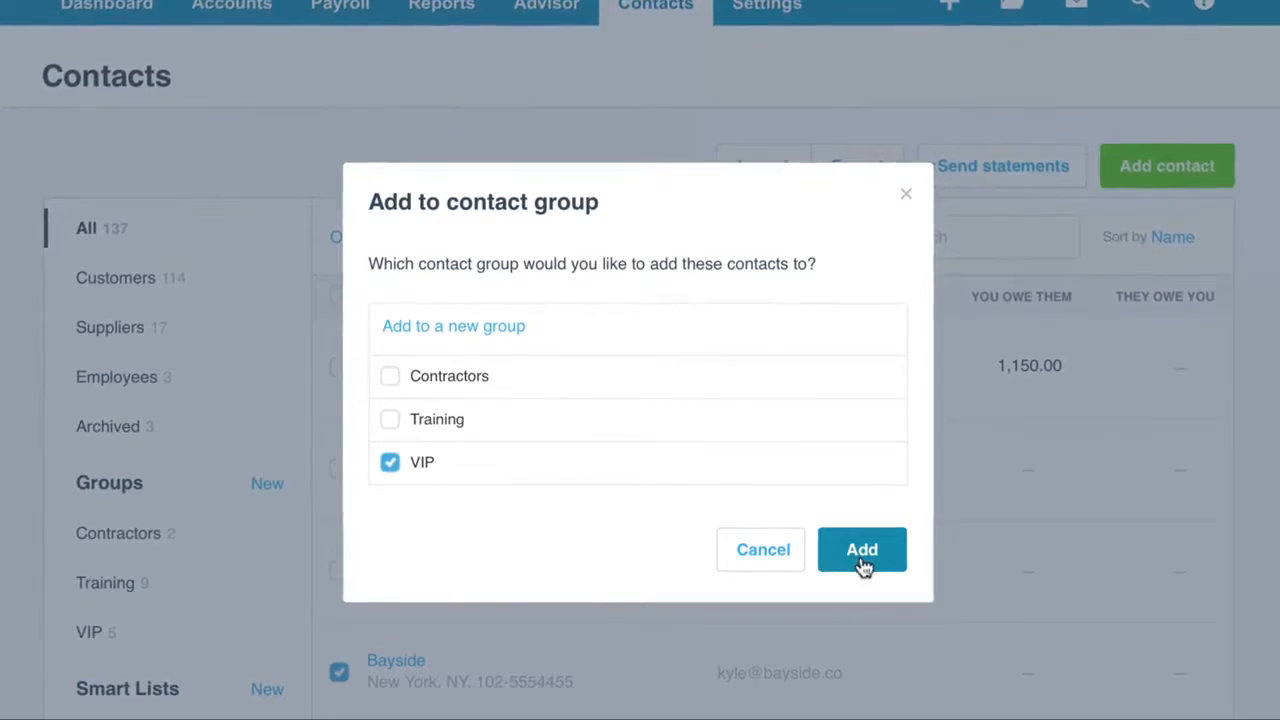
left_click(861, 549)
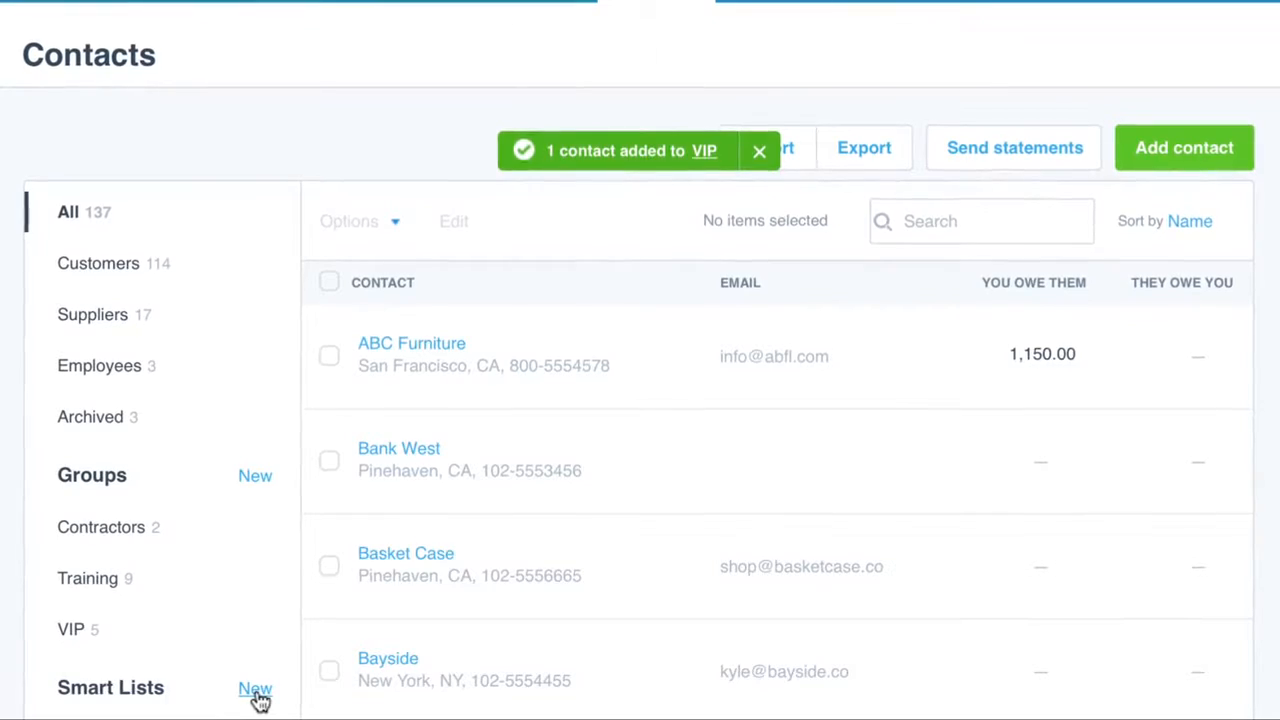
- Start a new smart list with a Location condition
left_click(255, 689)
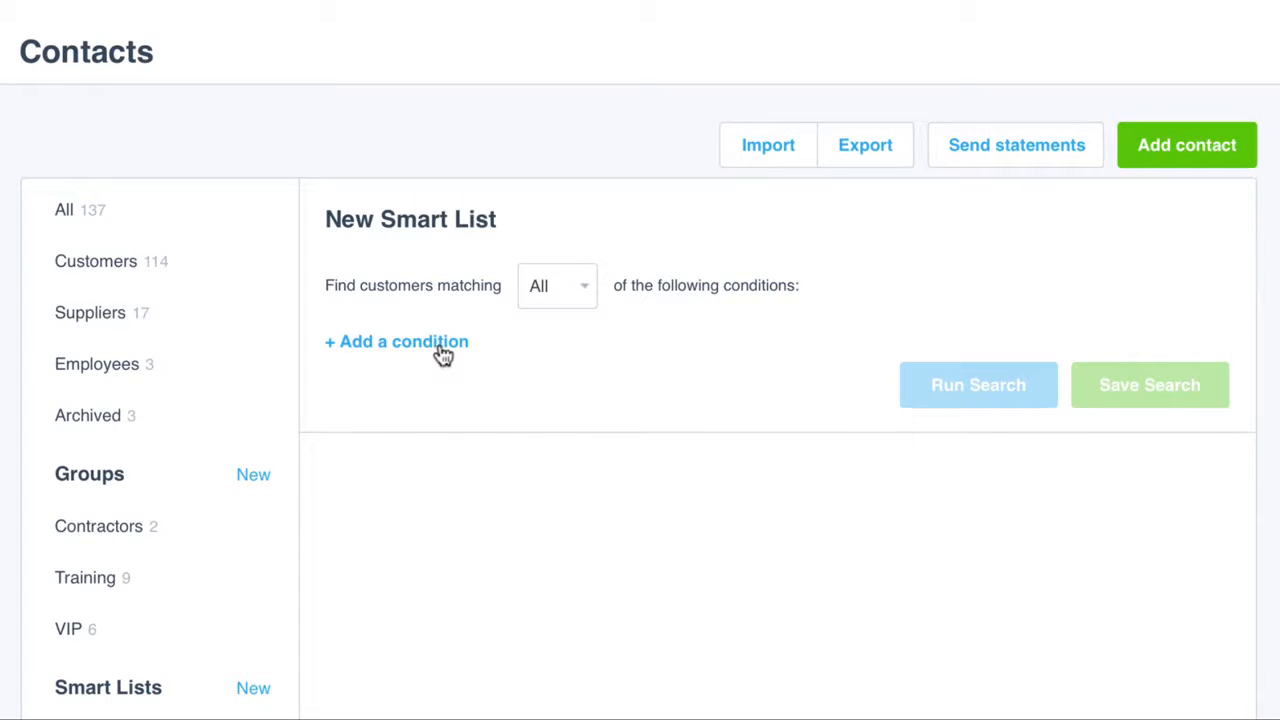
left_click(396, 342)
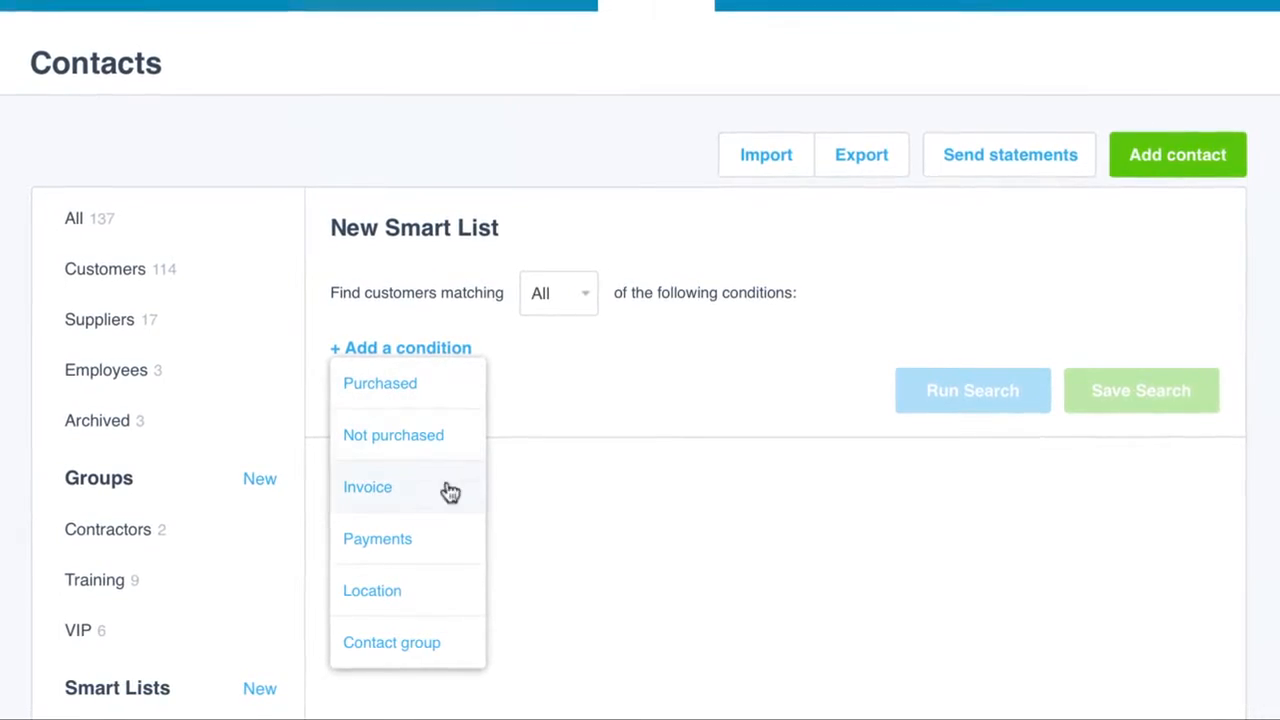
left_click(372, 590)
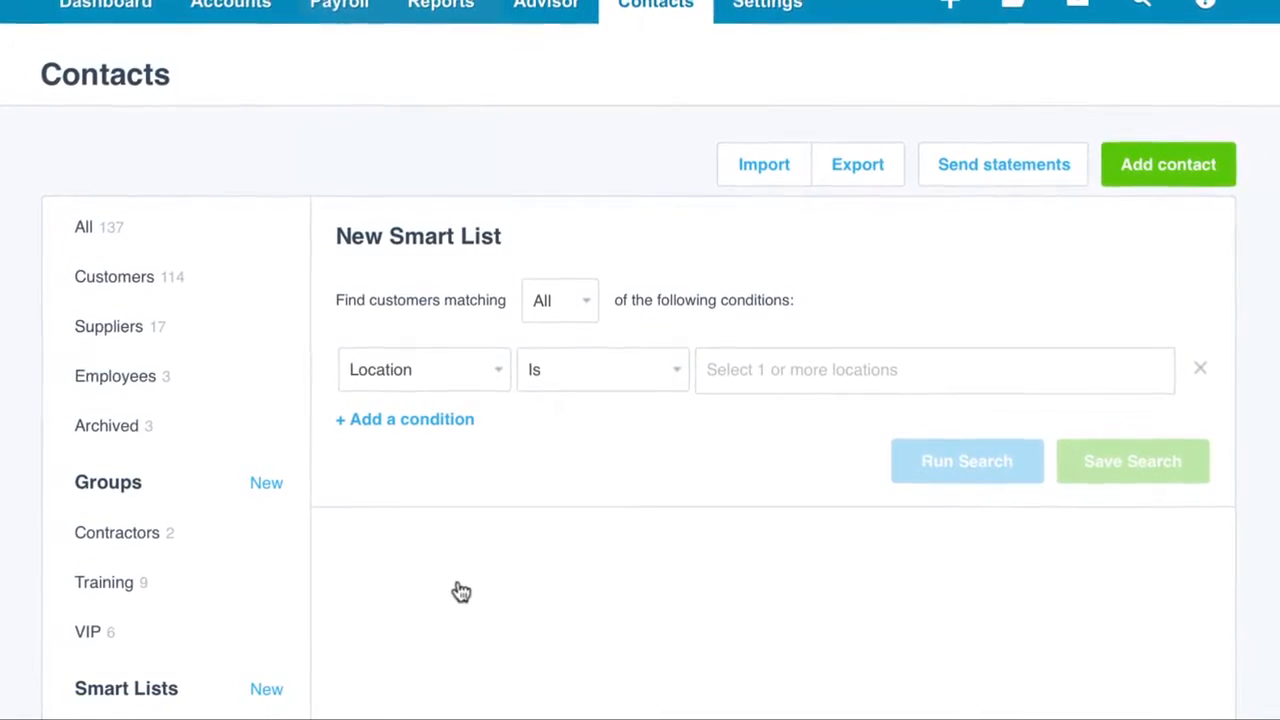
left_click(935, 369)
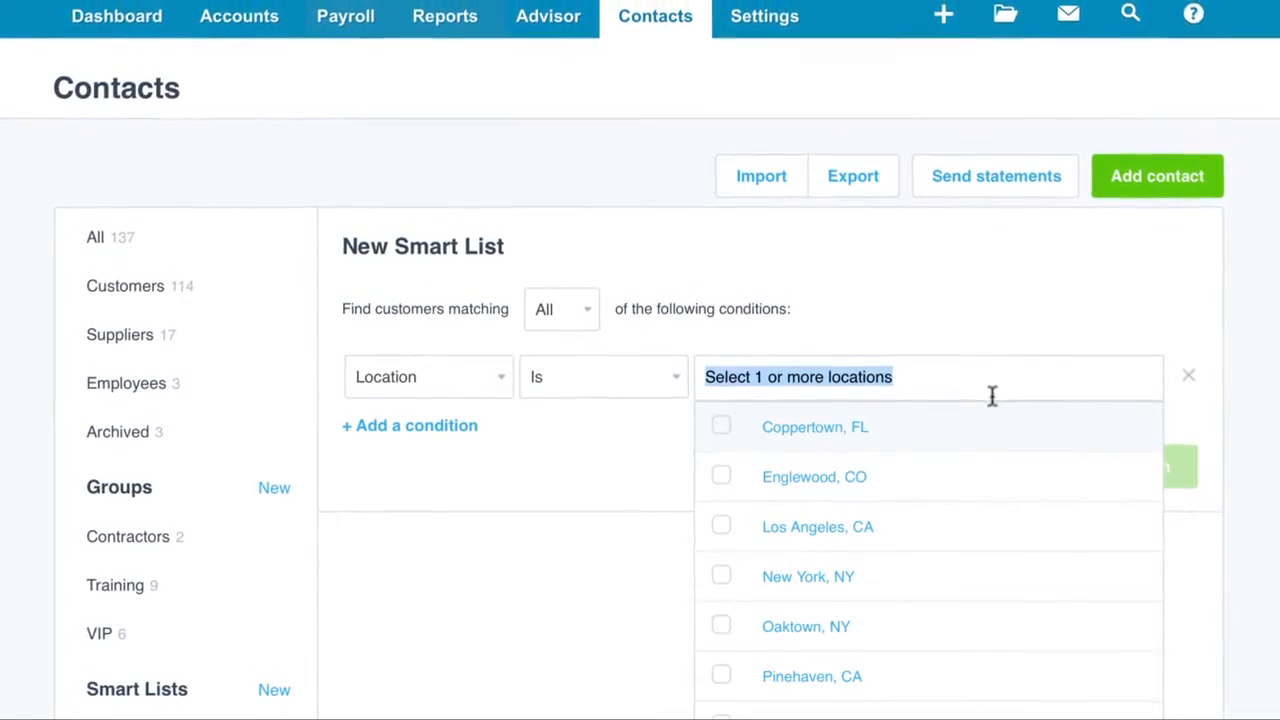
- Choose New York, NY and run the search, listing six matching customers
left_click(808, 576)
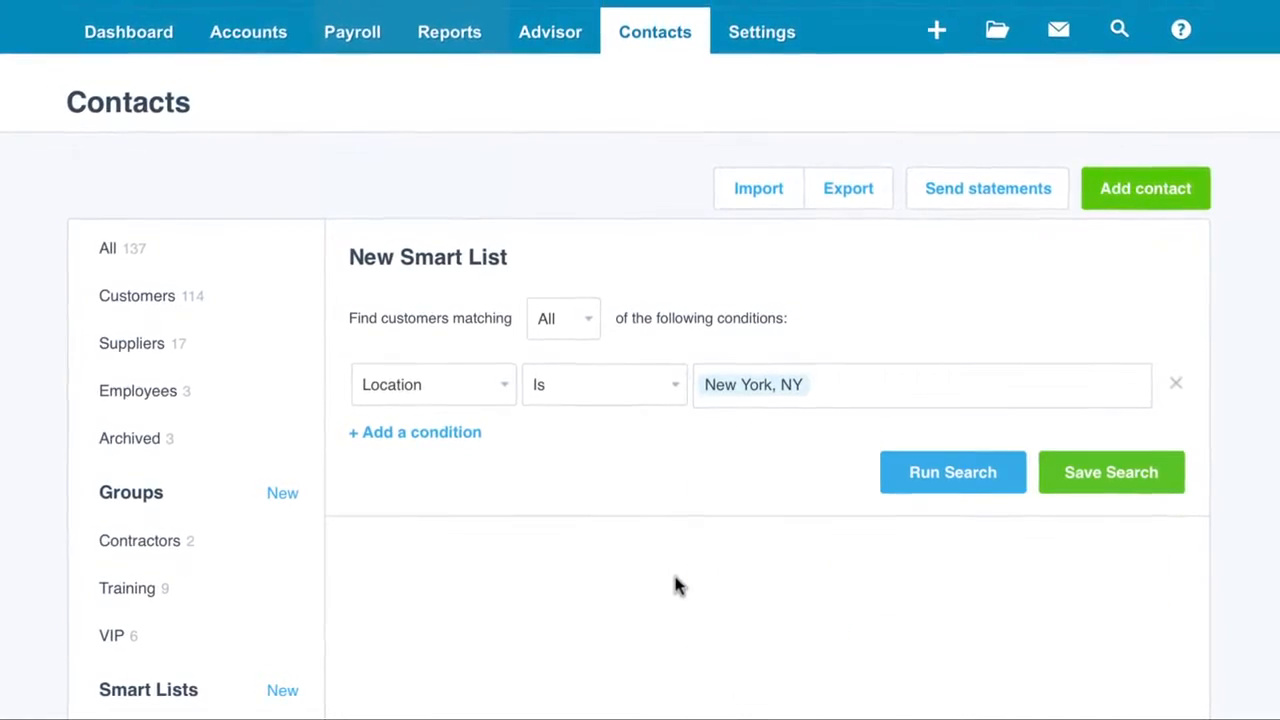
left_click(952, 472)
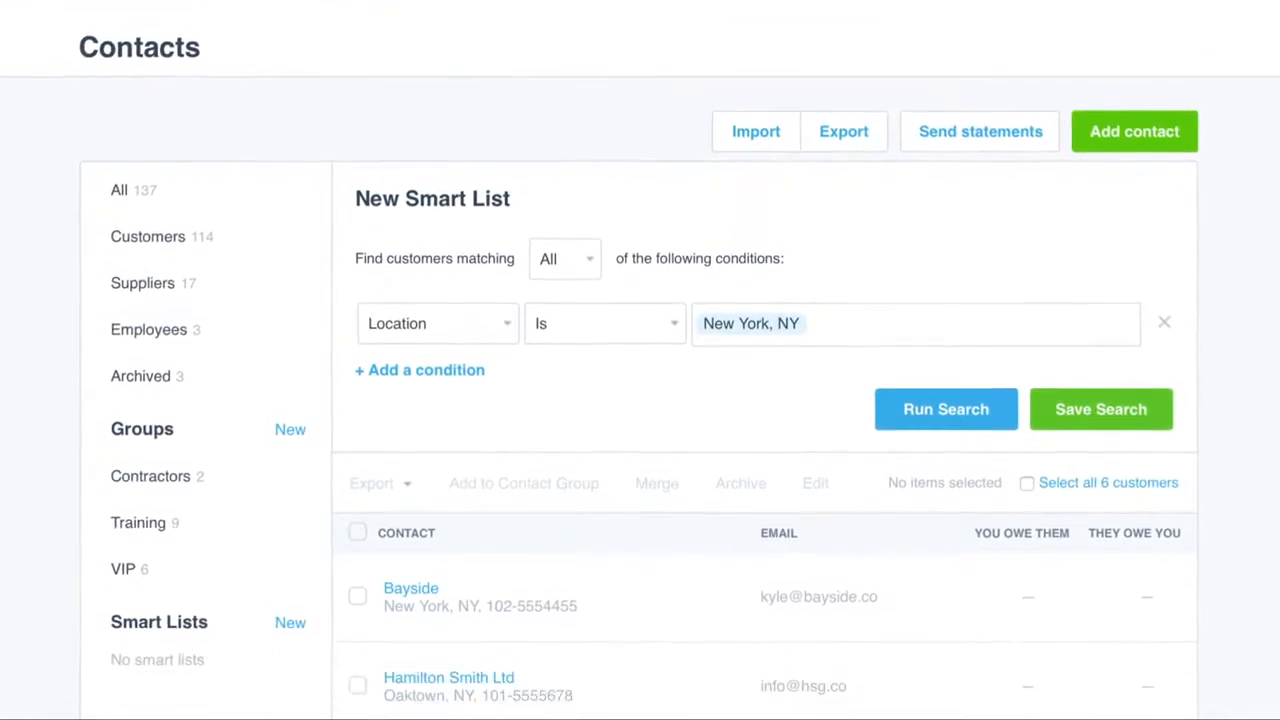
scroll("down", 3)
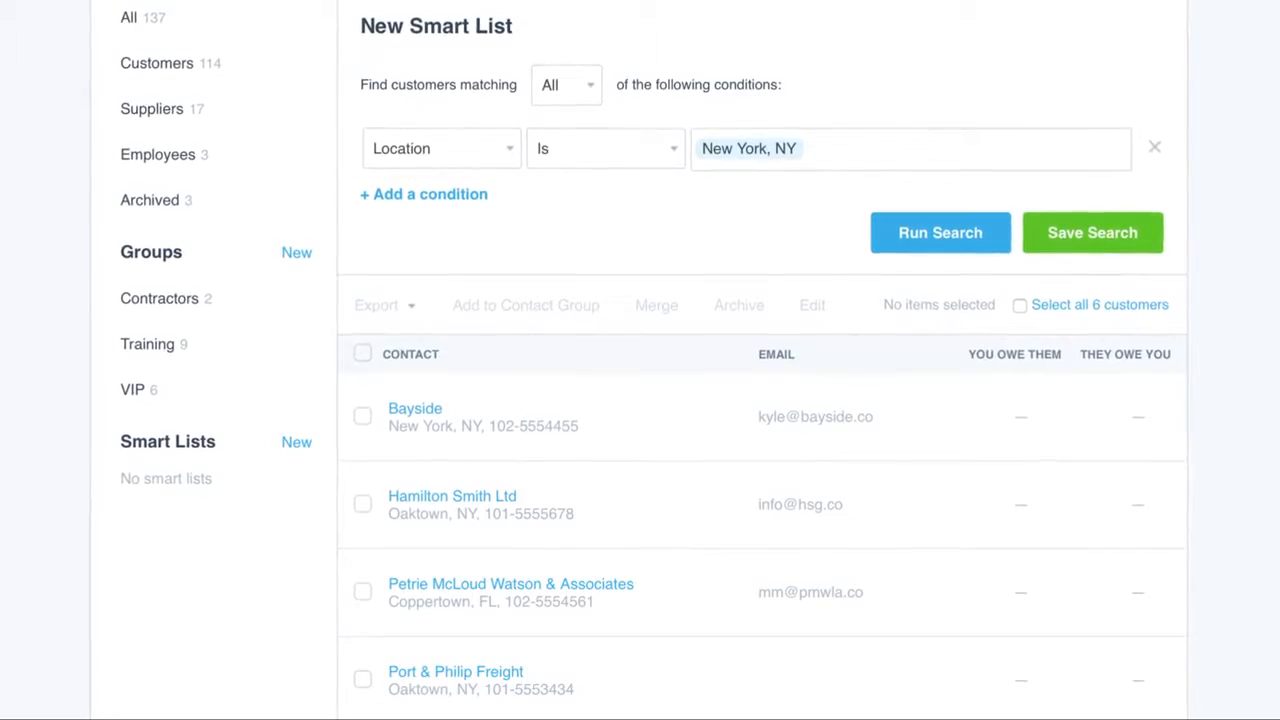